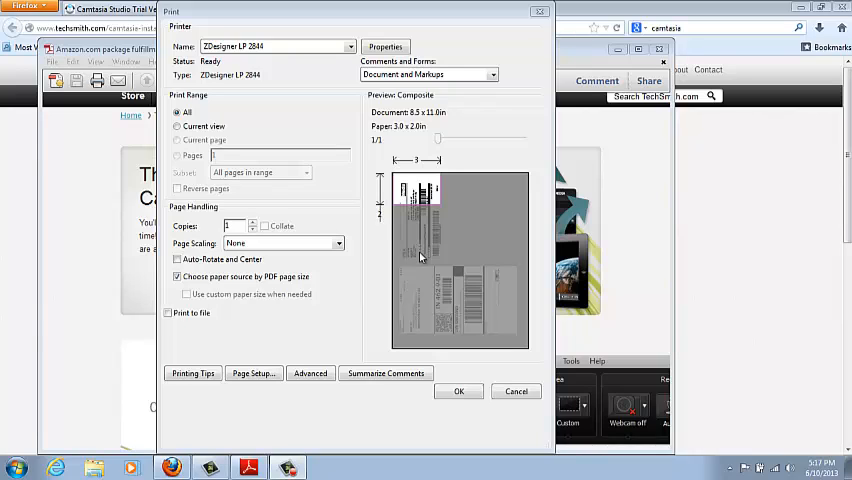
pyautogui.moveTo(433, 257)
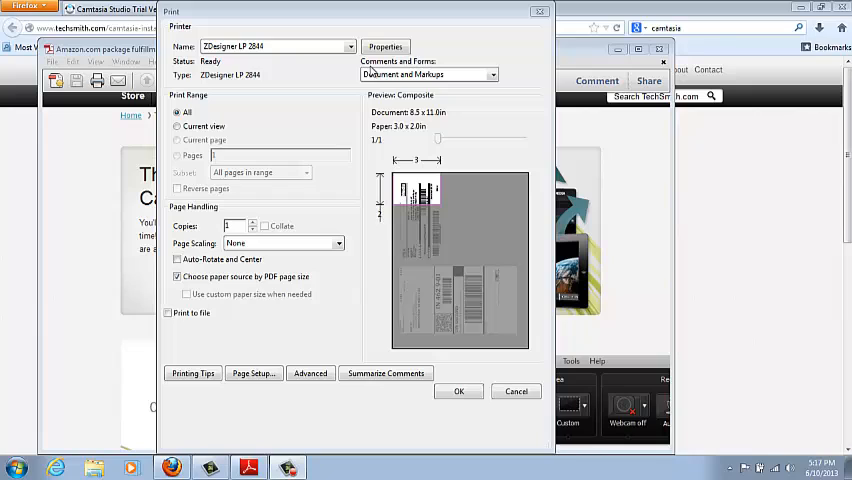
pyautogui.moveTo(725, 32)
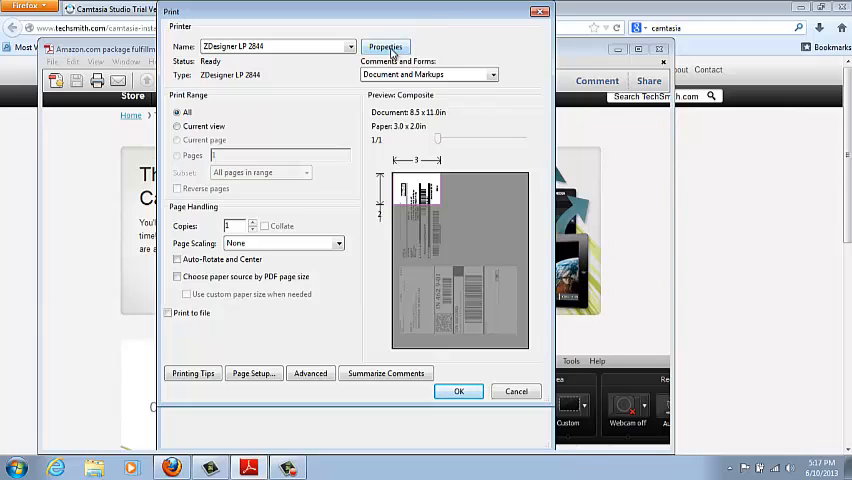
# Set the Zebra label printer's paper size to 4 × 6 inches in its Properties
pyautogui.click(385, 47)
pyautogui.write('6')
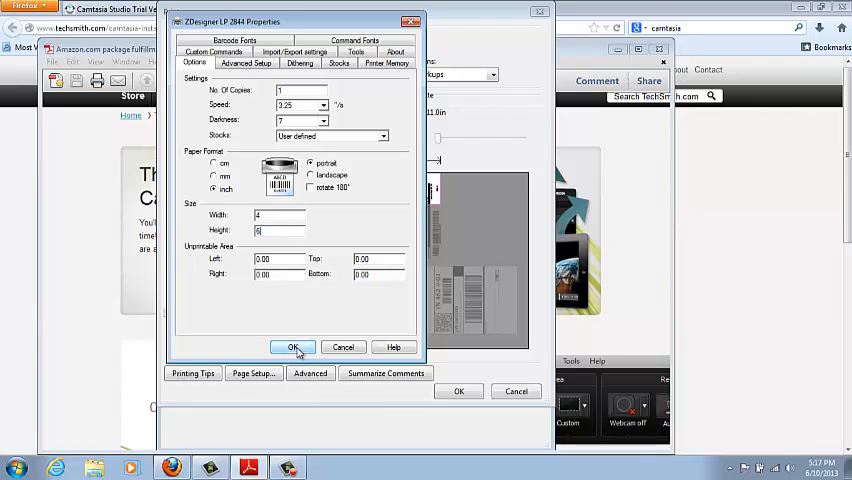
pyautogui.click(293, 347)
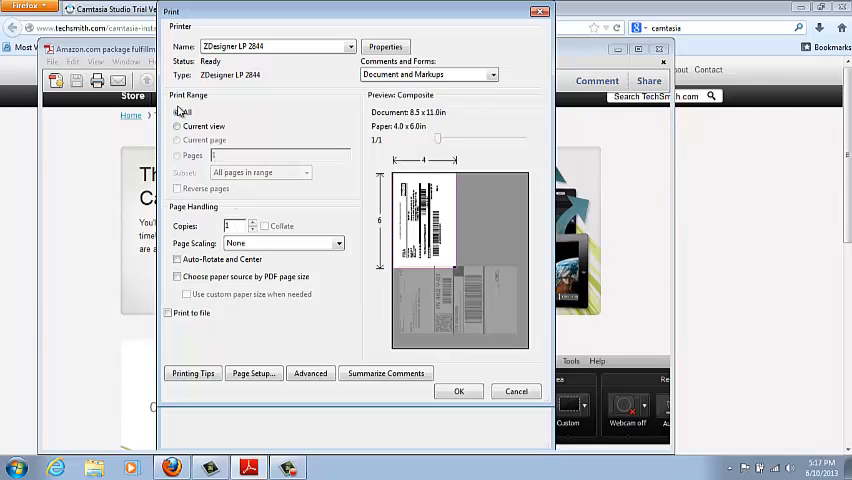
# Print all pages with Page Scaling set to None on the ZDesigner label printer
pyautogui.click(177, 112)
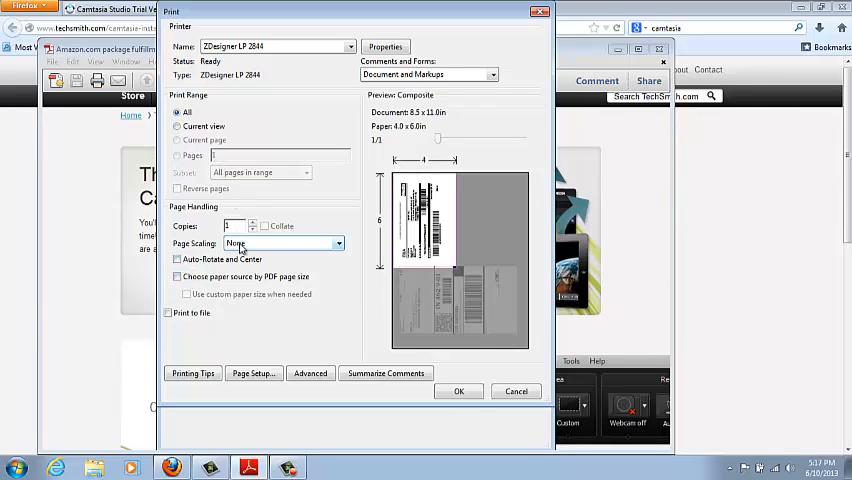
pyautogui.click(338, 243)
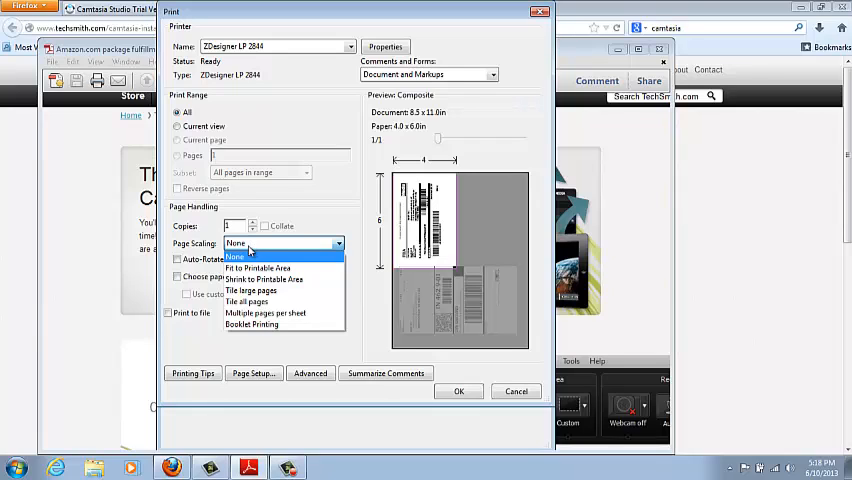
pyautogui.click(236, 243)
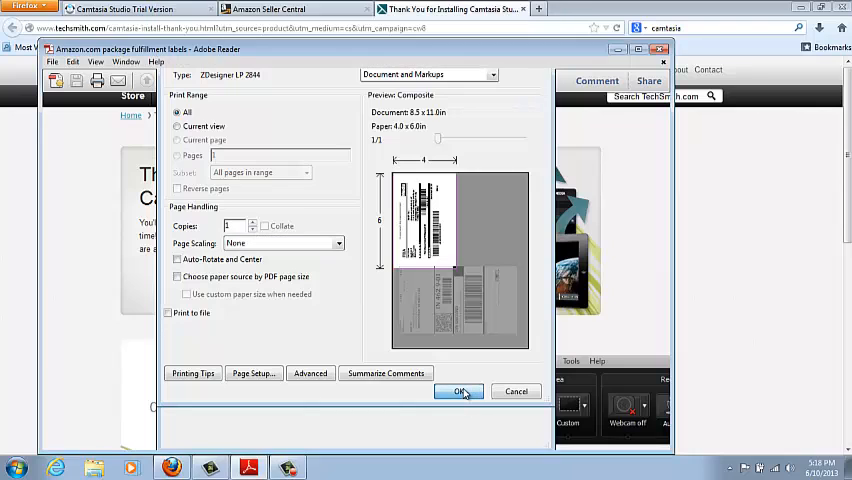
pyautogui.click(459, 391)
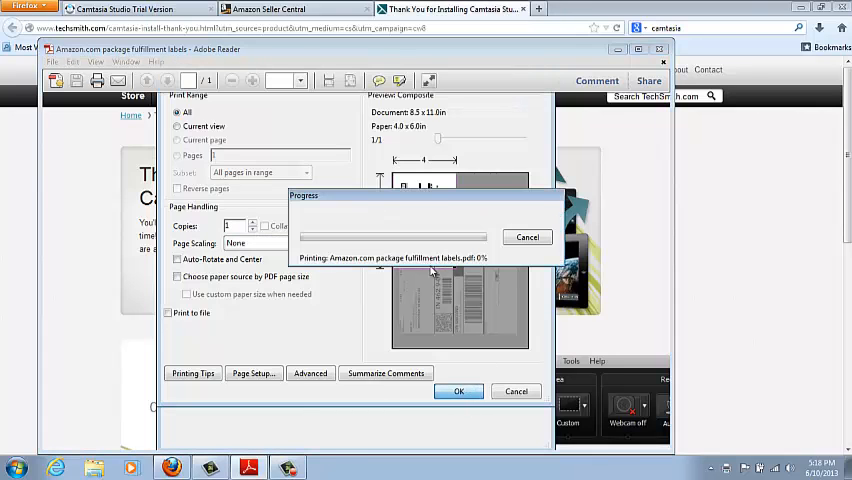
pyautogui.click(459, 391)
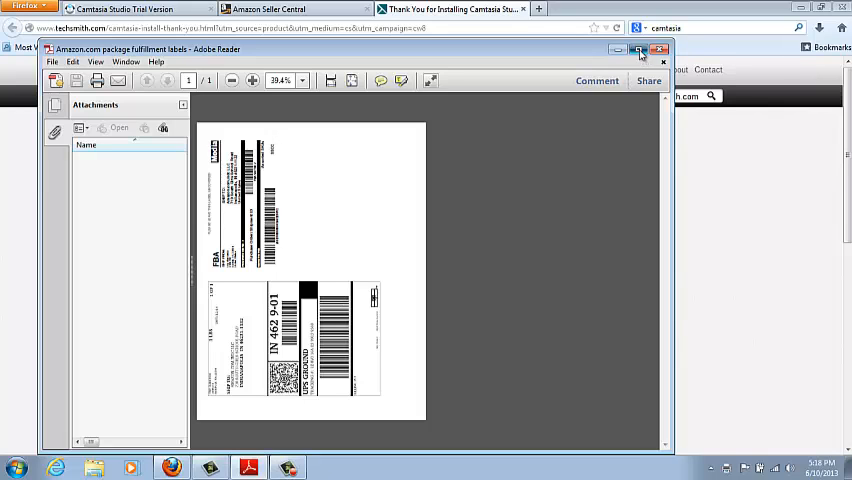
# Maximize the window, rotate the page to landscape, zoom out and snapshot the UPS Ground label
pyautogui.click(640, 50)
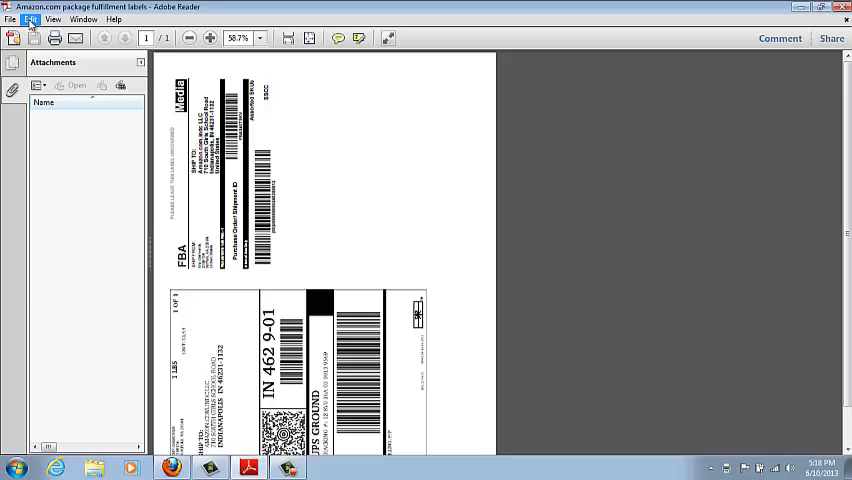
pyautogui.click(53, 19)
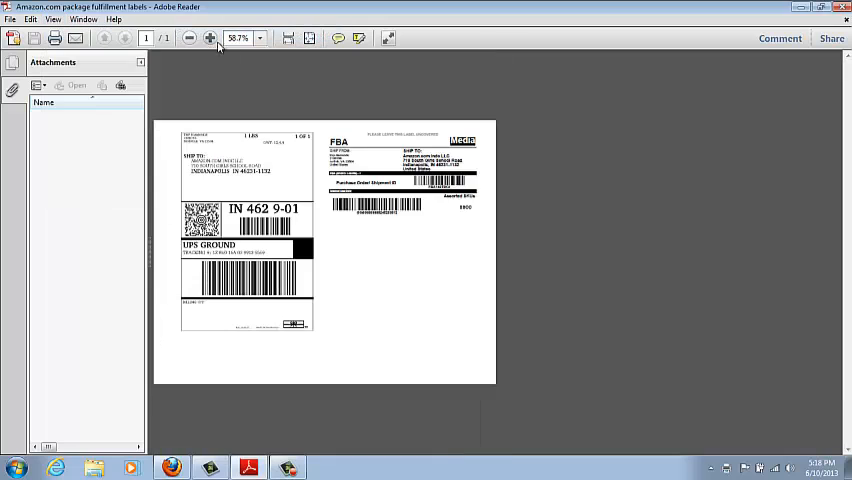
pyautogui.click(189, 38)
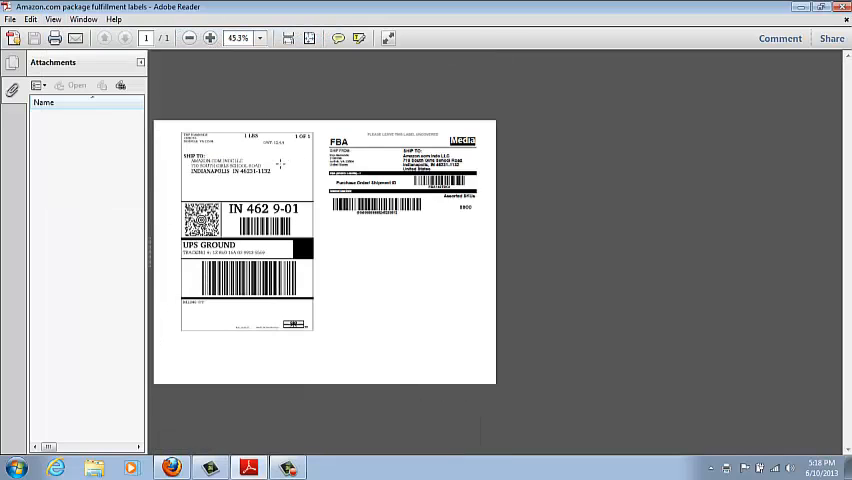
pyautogui.click(31, 19)
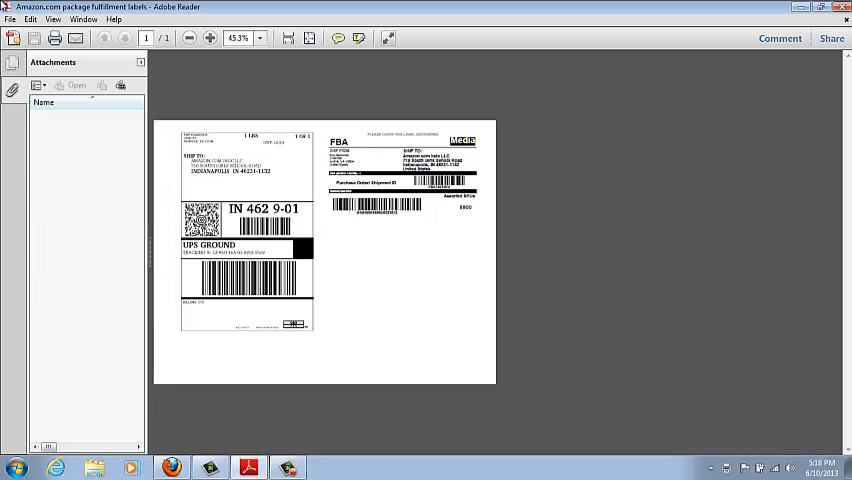
pyautogui.click(31, 19)
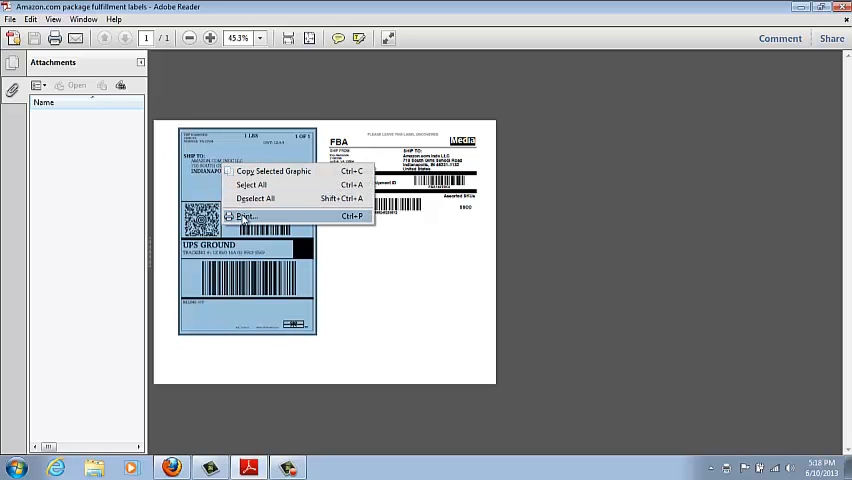
# Print only the captured UPS label with Page Scaling set to Fit to Printable Area
pyautogui.click(244, 217)
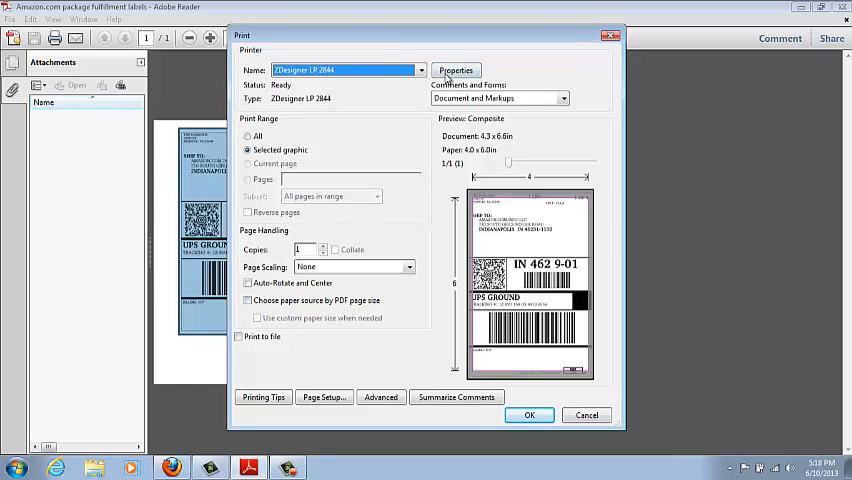
pyautogui.click(456, 69)
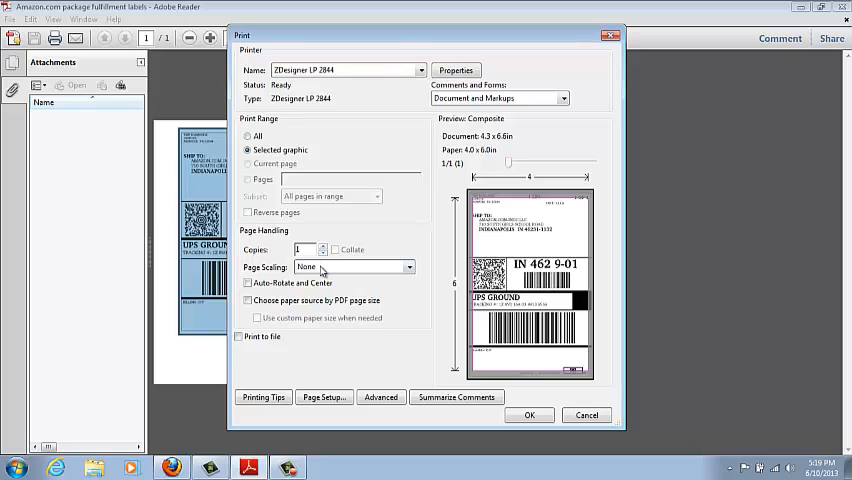
pyautogui.click(355, 266)
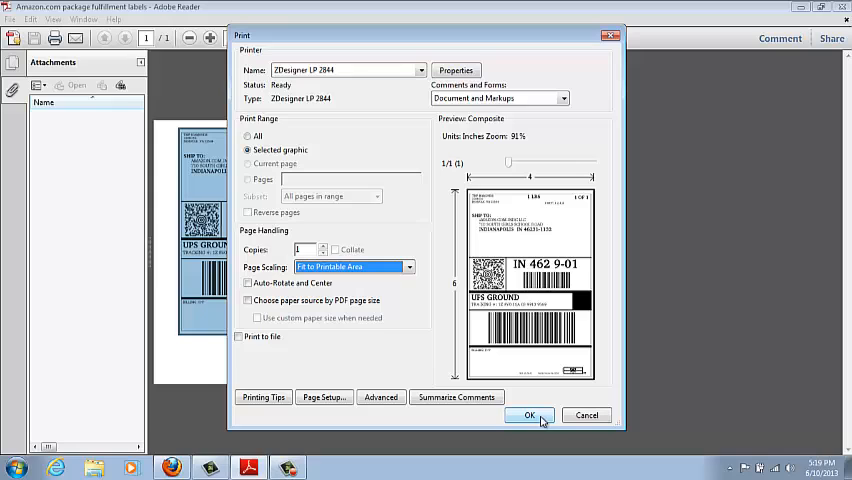
pyautogui.moveTo(538, 419)
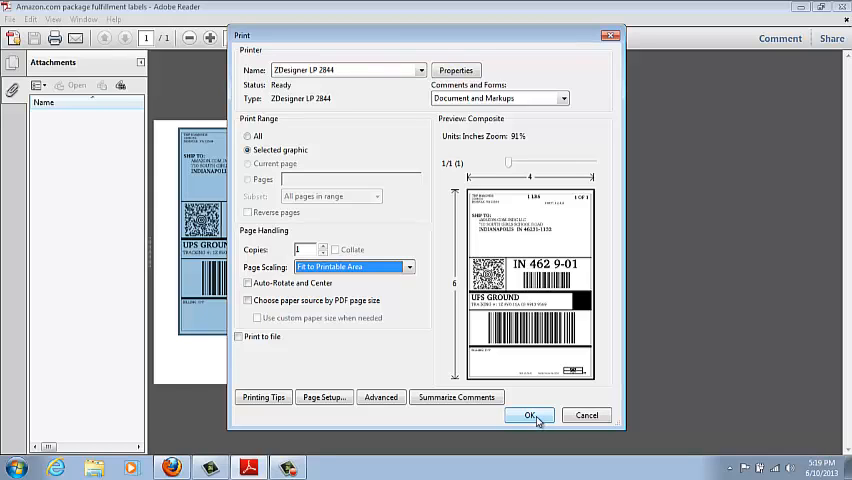
pyautogui.click(530, 415)
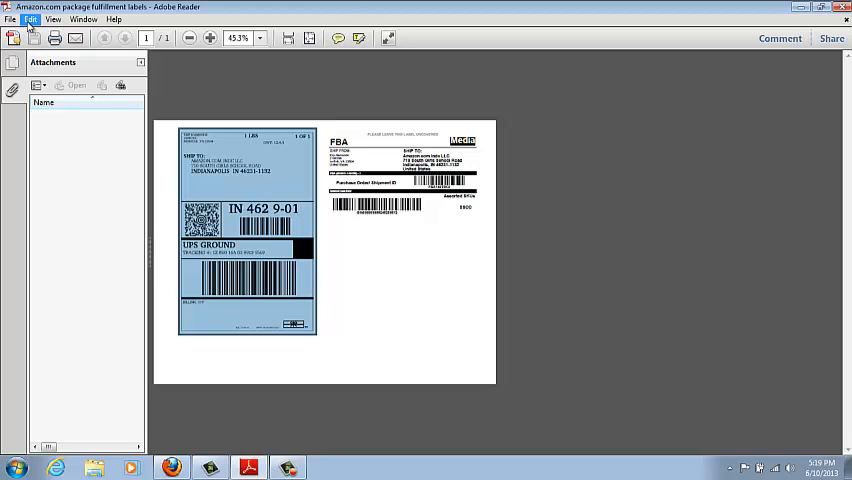
# Bring up the Edit menu to reach Take a Snapshot again for the second label
pyautogui.click(31, 19)
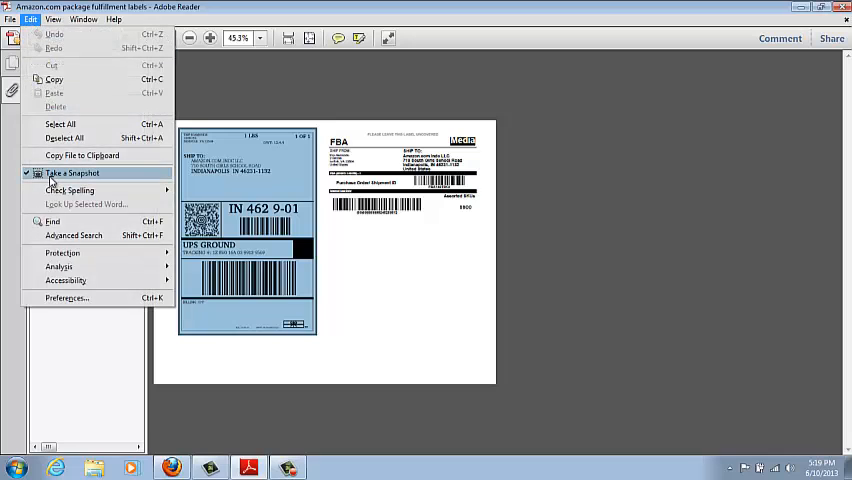